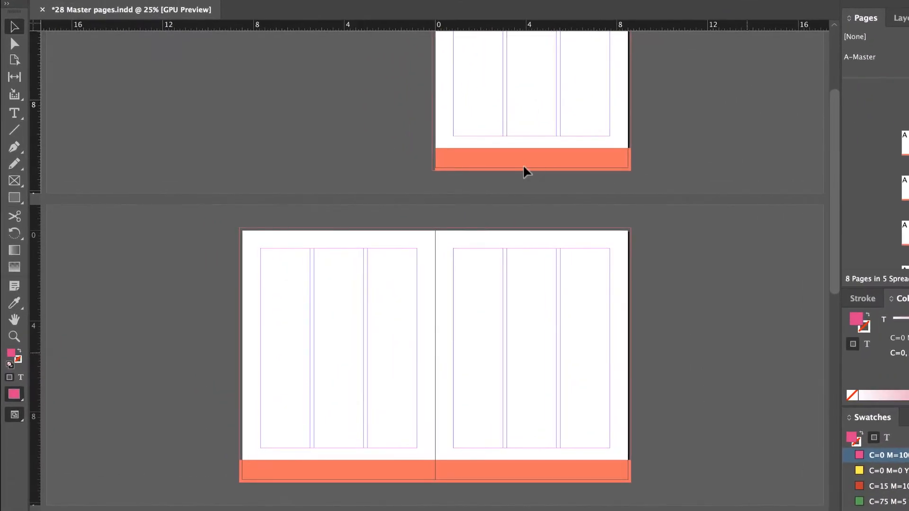
mouse_move(622, 162)
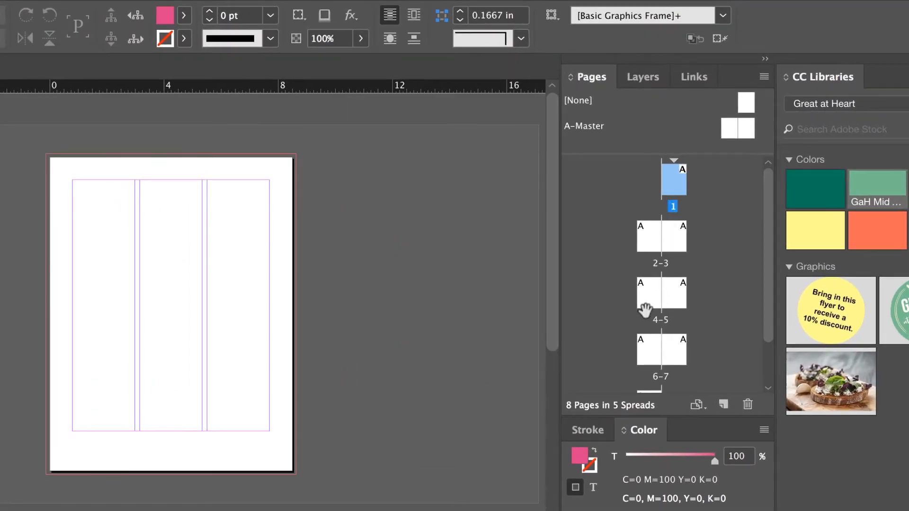
mouse_move(679, 176)
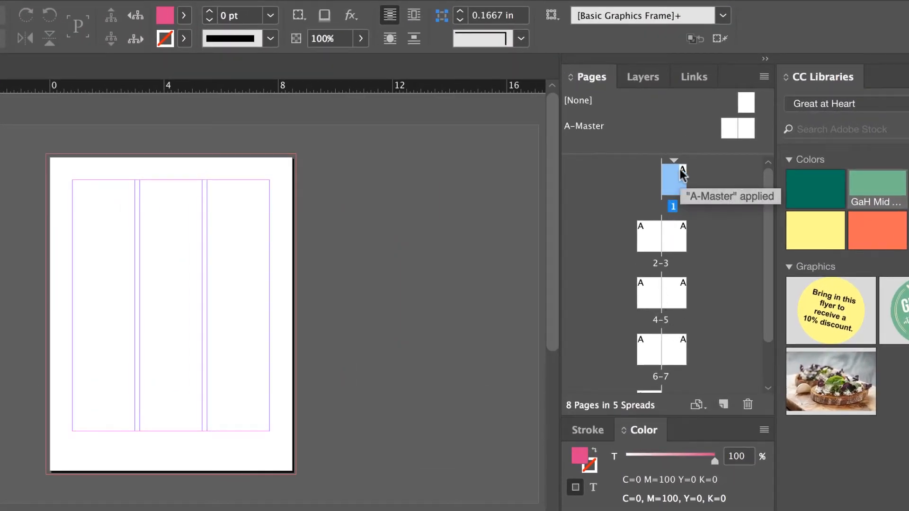
mouse_move(626, 144)
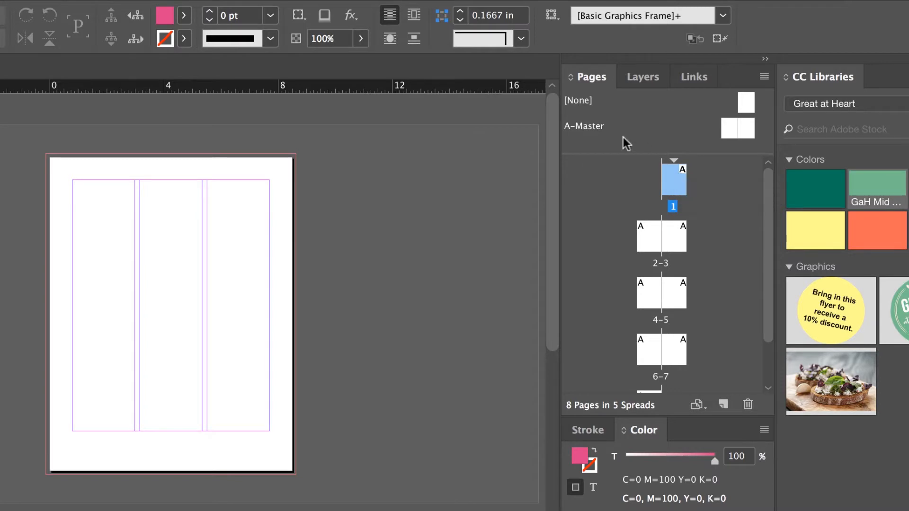
mouse_move(744, 135)
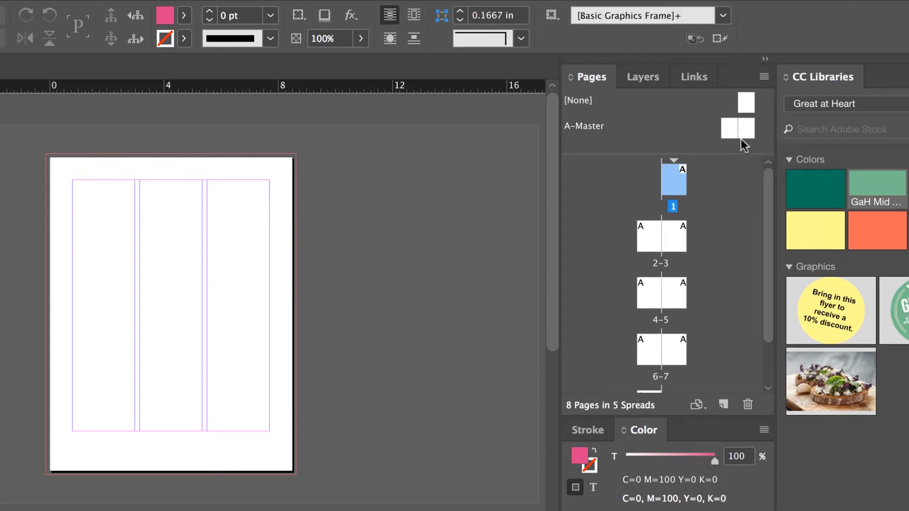
mouse_move(607, 128)
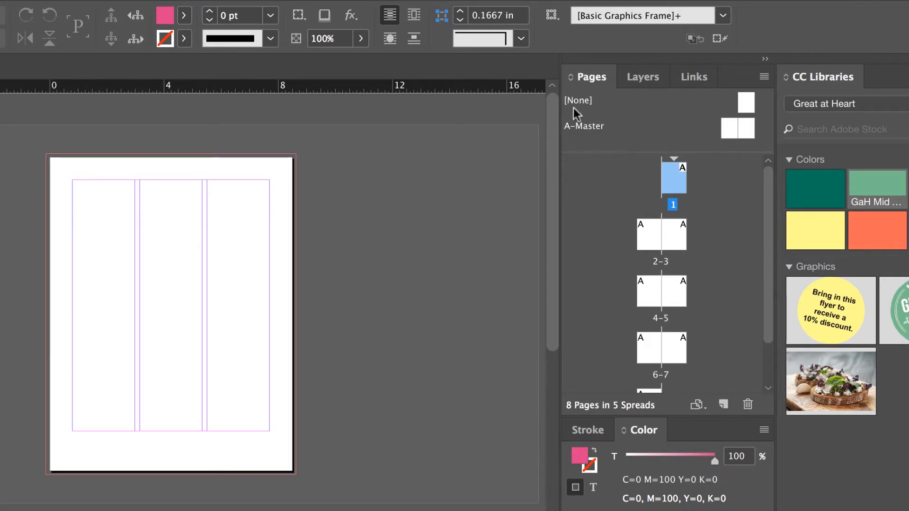
- Open the three-column A-Master spread from the Pages panel for editing
left_click(736, 128)
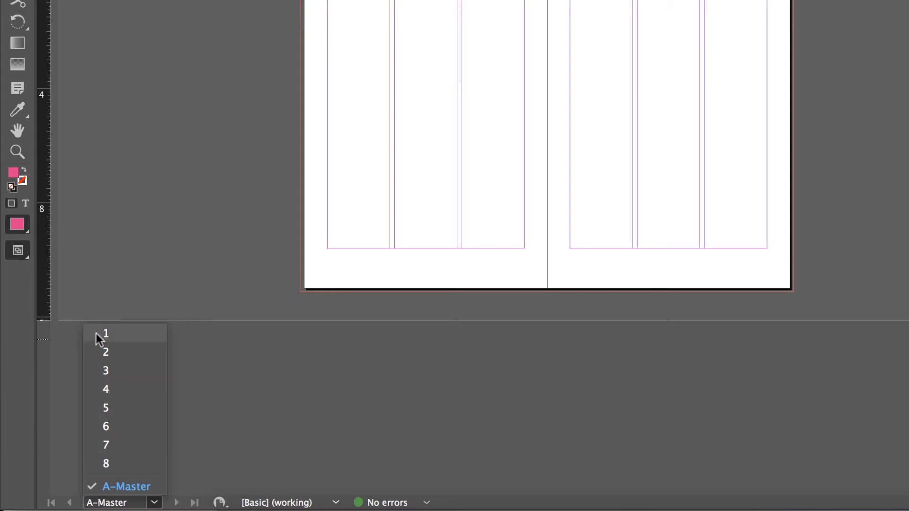
mouse_move(157, 433)
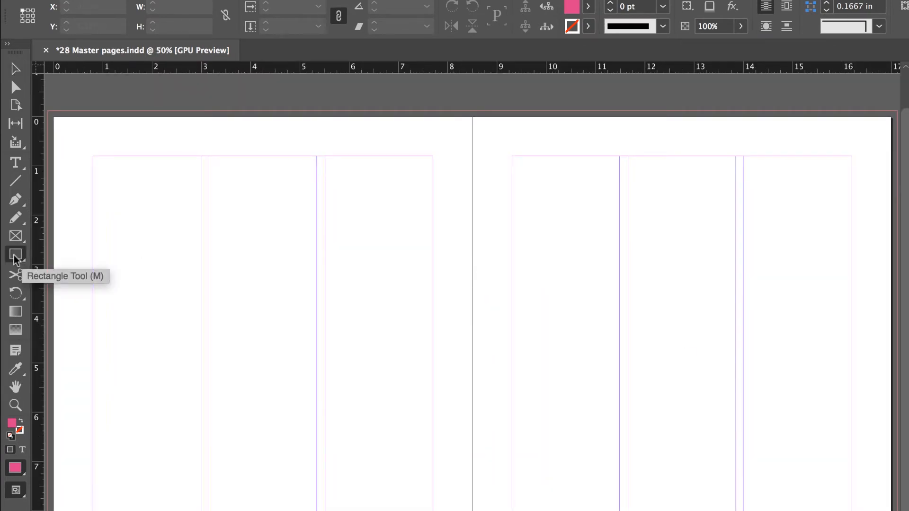
- Draw a pink filled square on the A-Master's left page with the Rectangle Tool
left_click(588, 6)
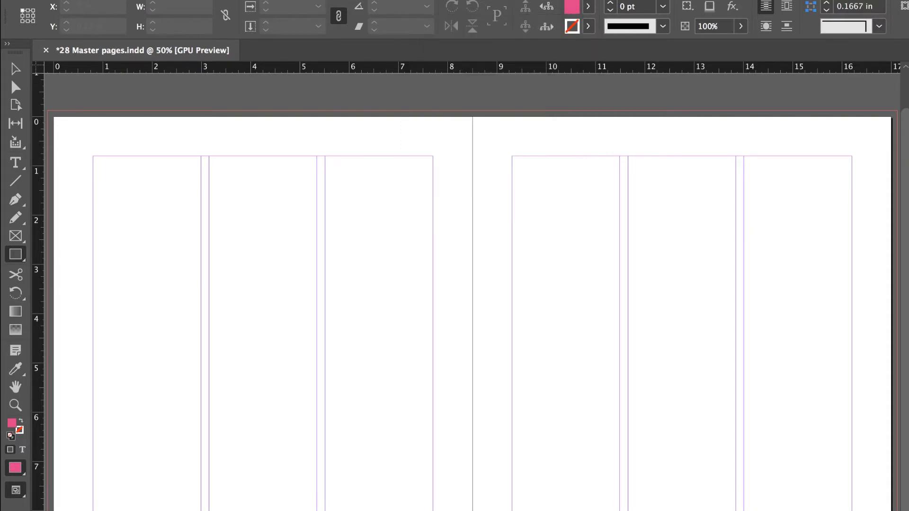
left_click_drag(138, 240, 350, 463)
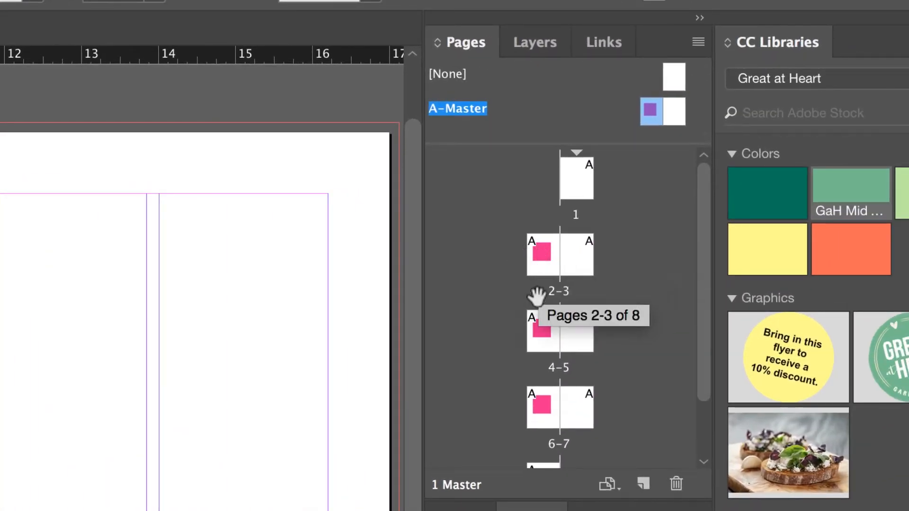
left_click(559, 255)
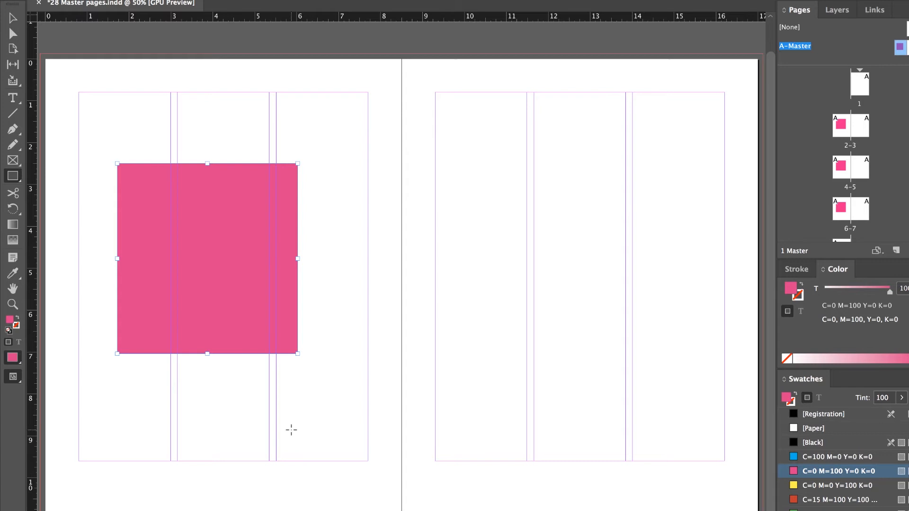
mouse_move(632, 125)
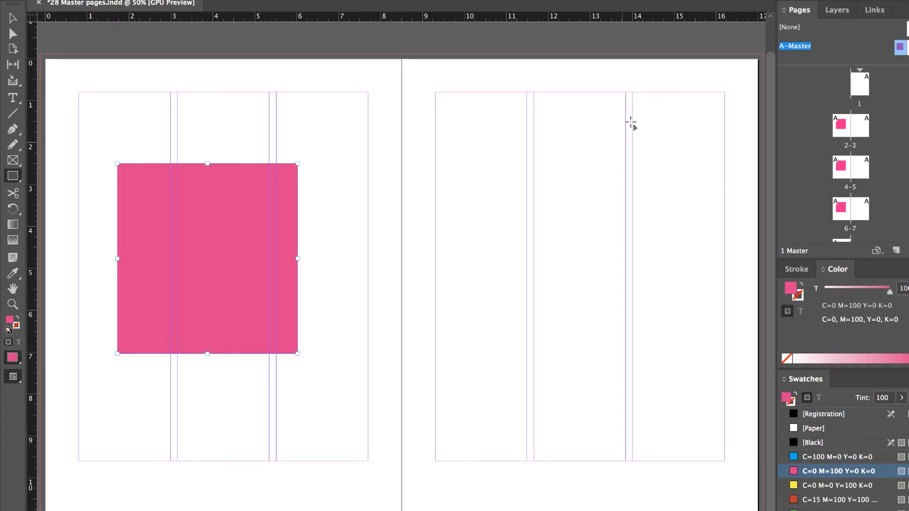
mouse_move(452, 103)
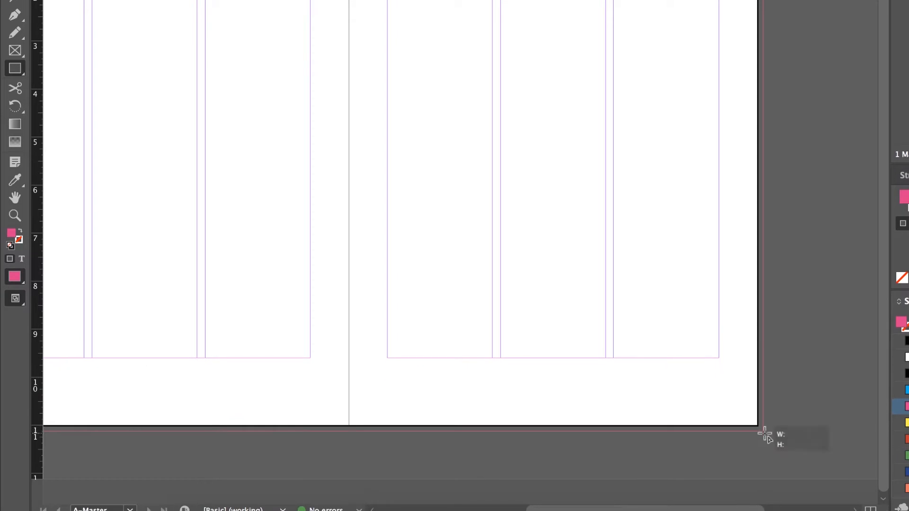
- Draw a wide pink bar along the bottom of the master's right page, out to the bleed
left_click_drag(761, 432, 348, 382)
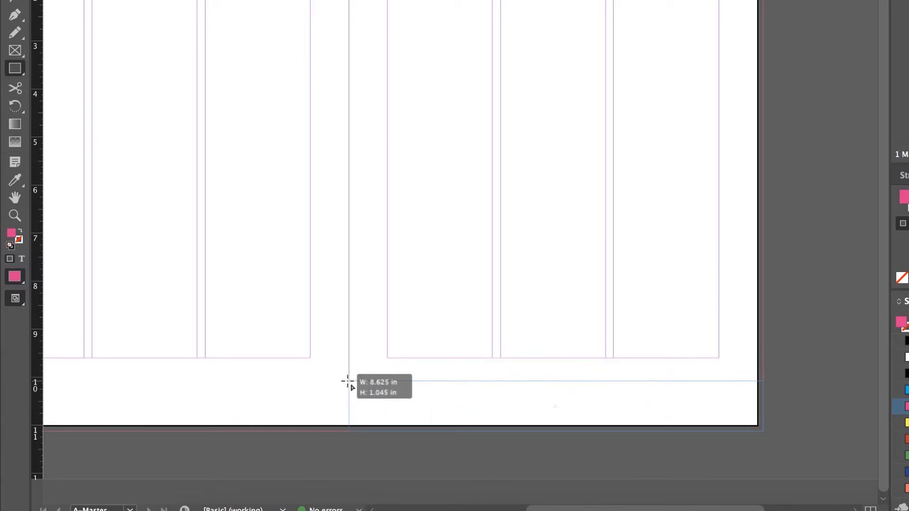
left_click_drag(349, 383, 762, 430)
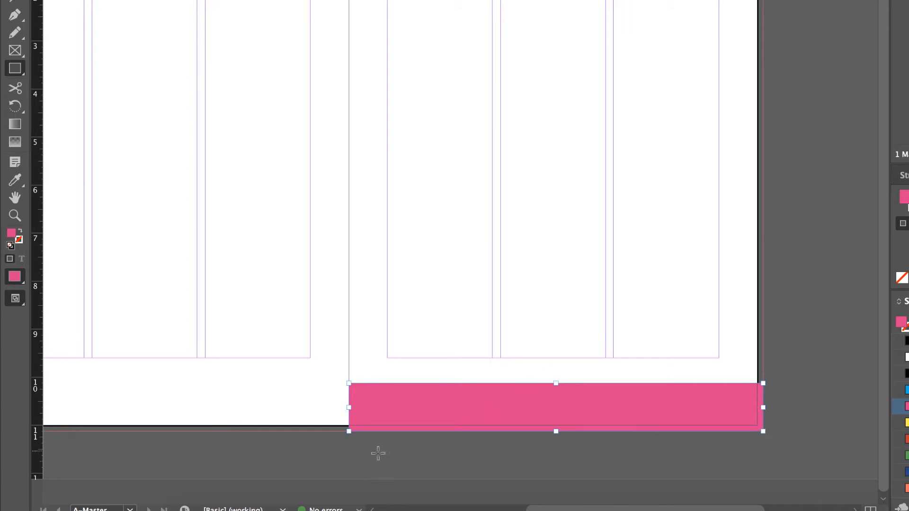
mouse_move(671, 410)
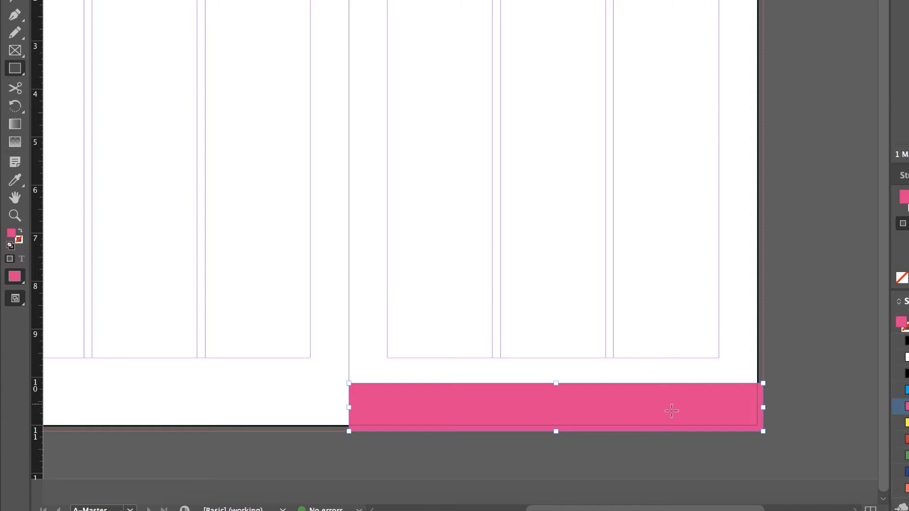
mouse_move(711, 399)
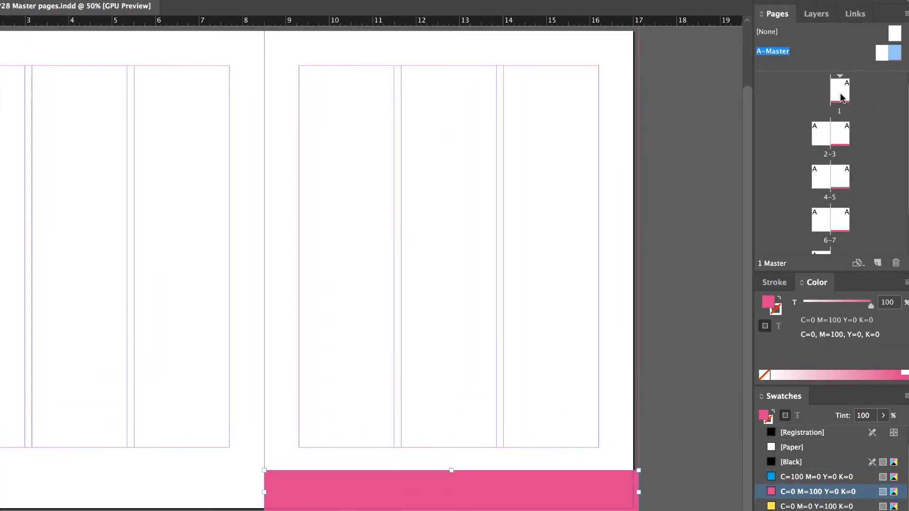
left_click(829, 134)
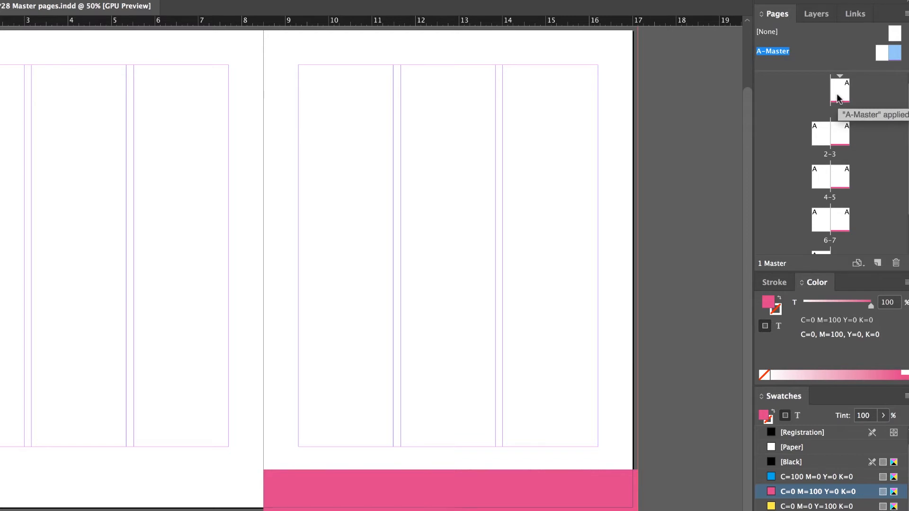
left_click(838, 91)
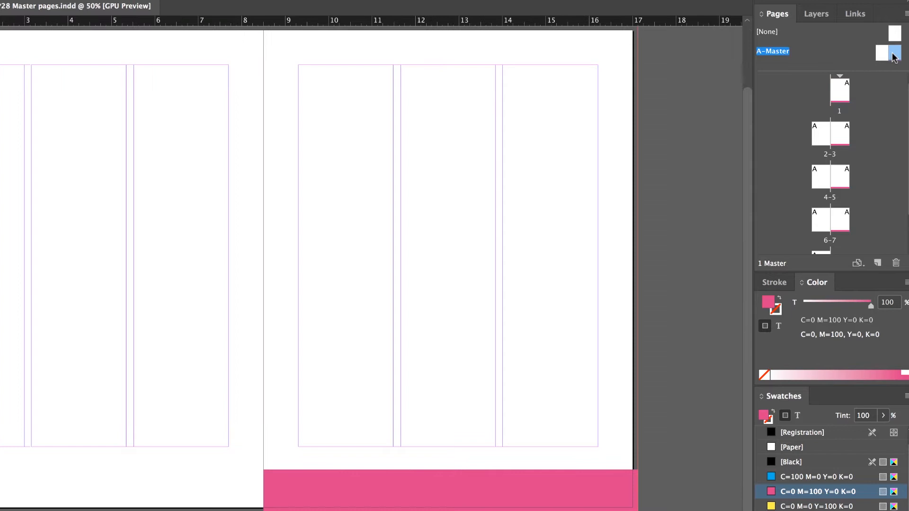
mouse_move(859, 36)
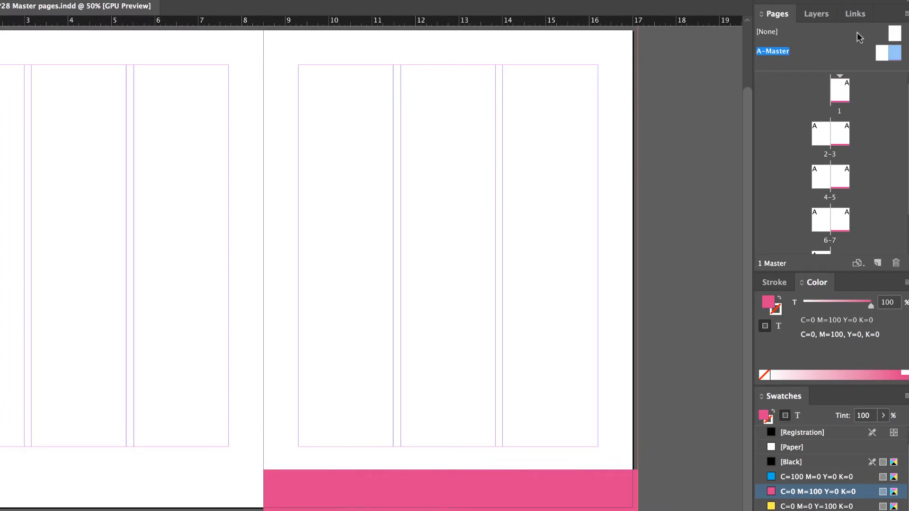
mouse_move(825, 108)
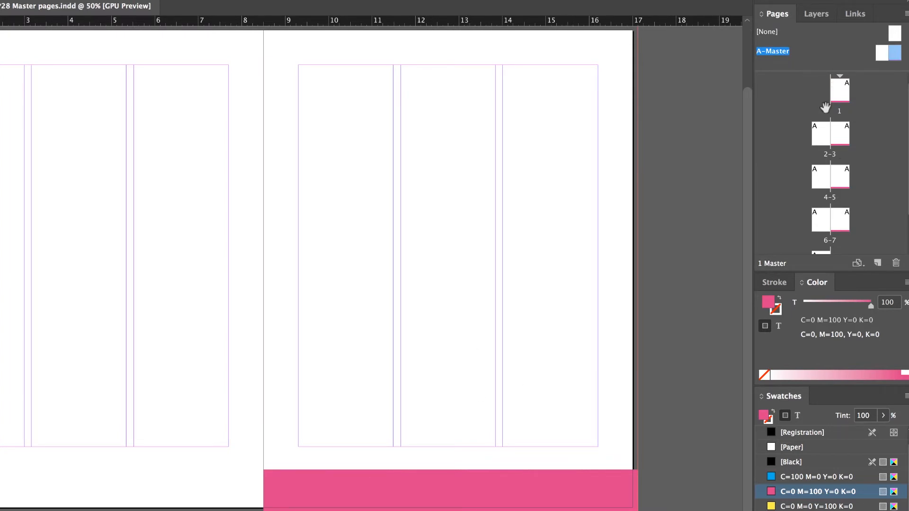
mouse_move(477, 350)
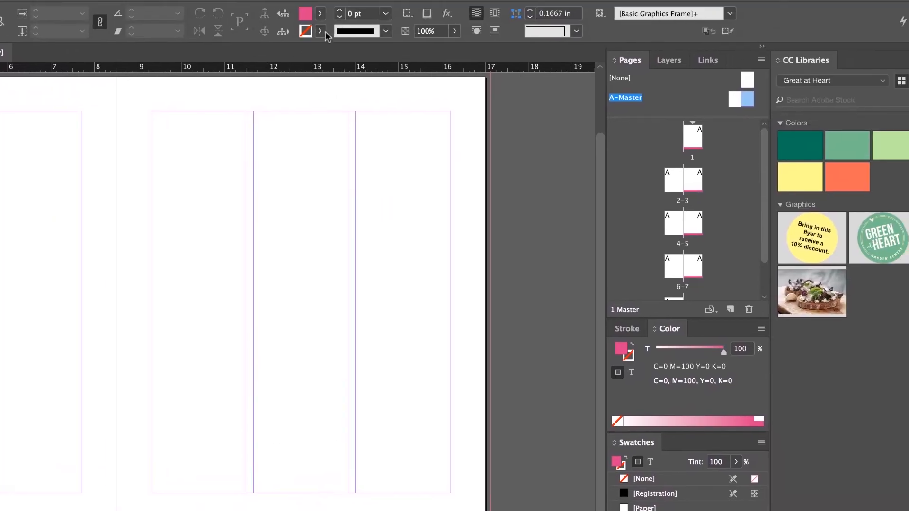
- Browse fill swatches for the bottom rectangle and bring up the Great at Heart library
left_click(305, 31)
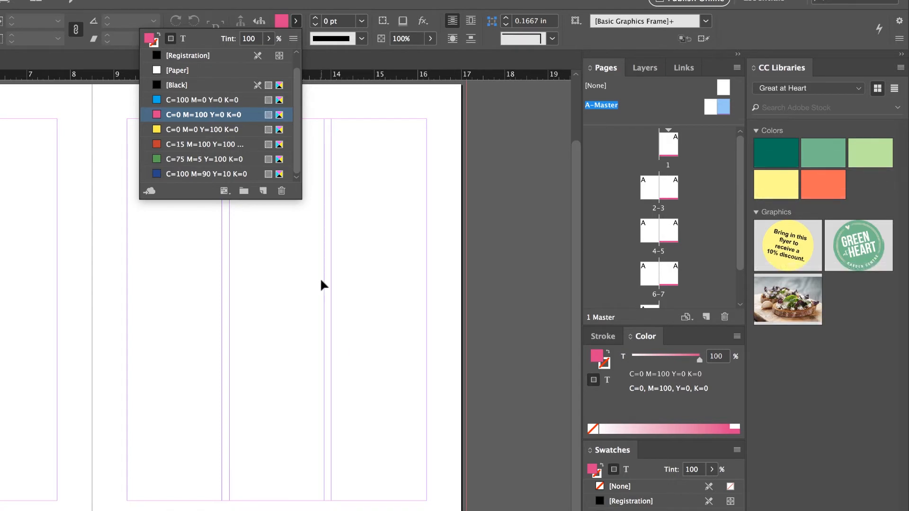
mouse_move(277, 309)
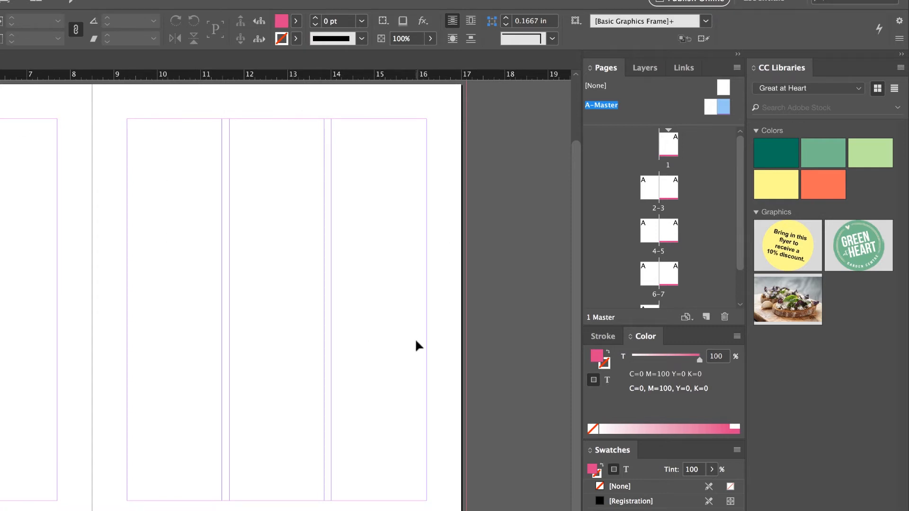
right_click(776, 153)
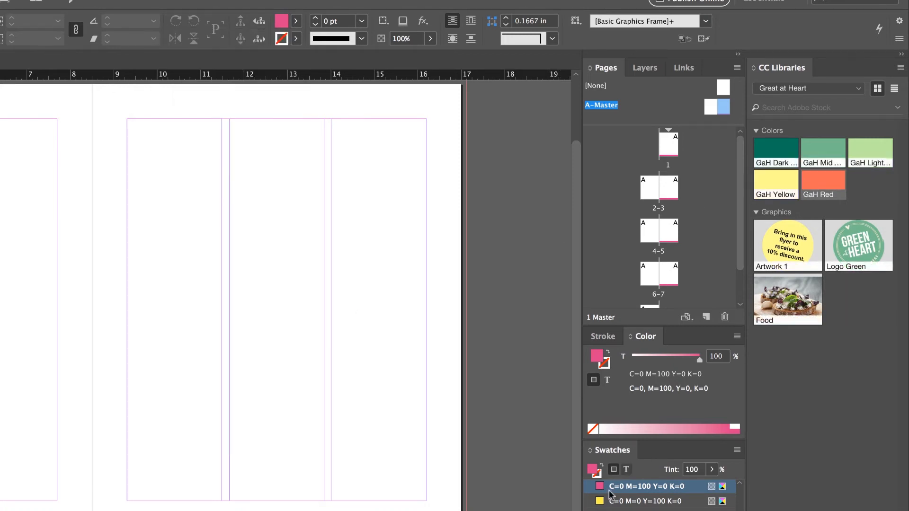
mouse_move(774, 152)
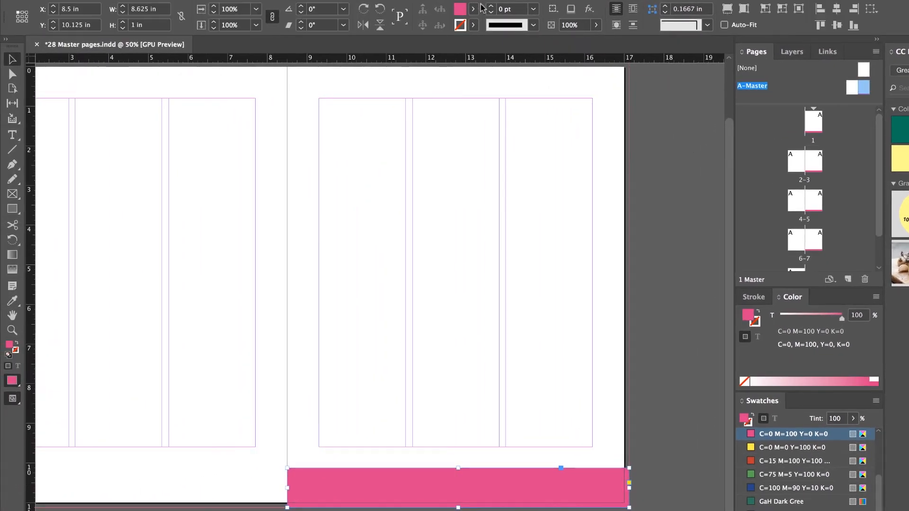
- Fill the master's bottom bar with GaH Red from the Great at Heart library
left_click(486, 8)
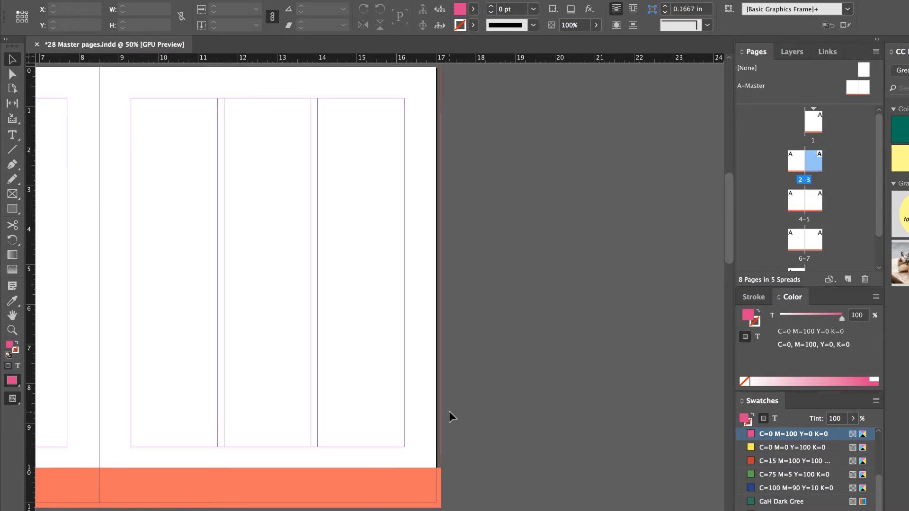
mouse_move(530, 308)
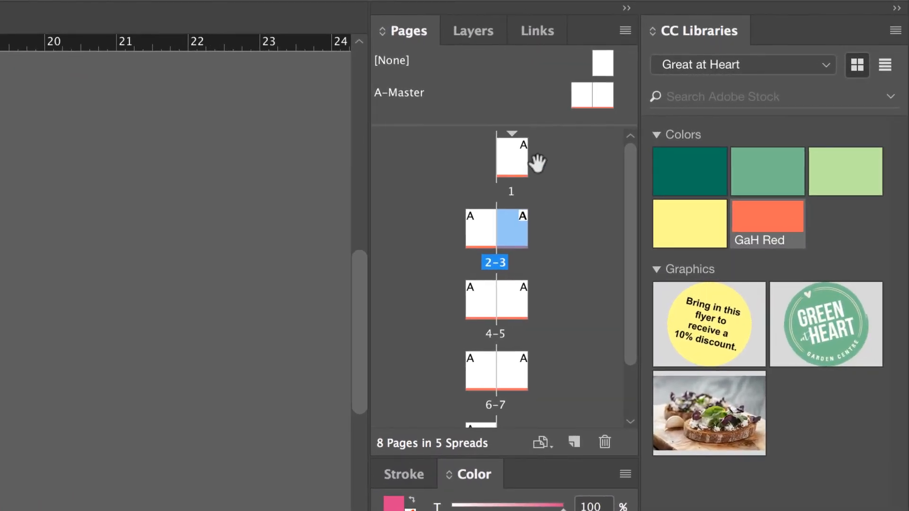
- Go to page 1 of the document from the Pages panel
left_click(601, 97)
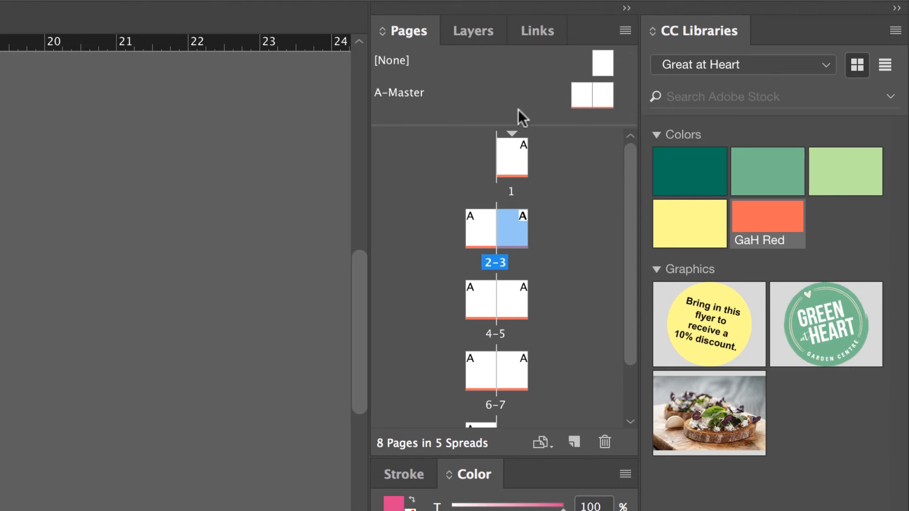
mouse_move(528, 178)
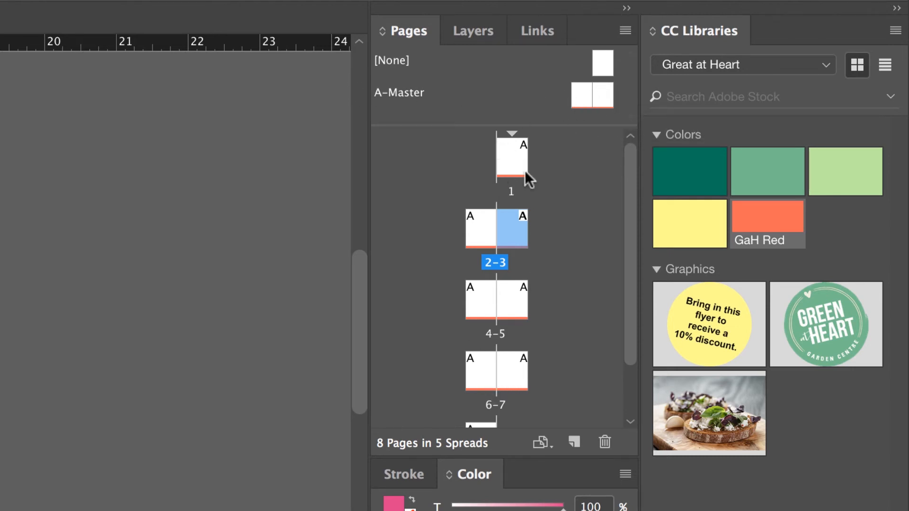
mouse_move(185, 362)
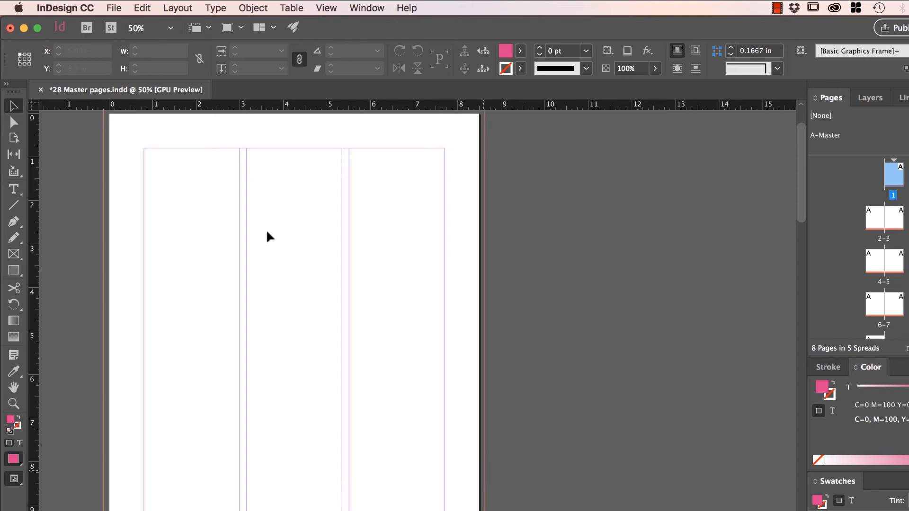
- Try four columns on page 1 via Layout > Margins and Columns, then scroll the Pages panel
left_click(253, 7)
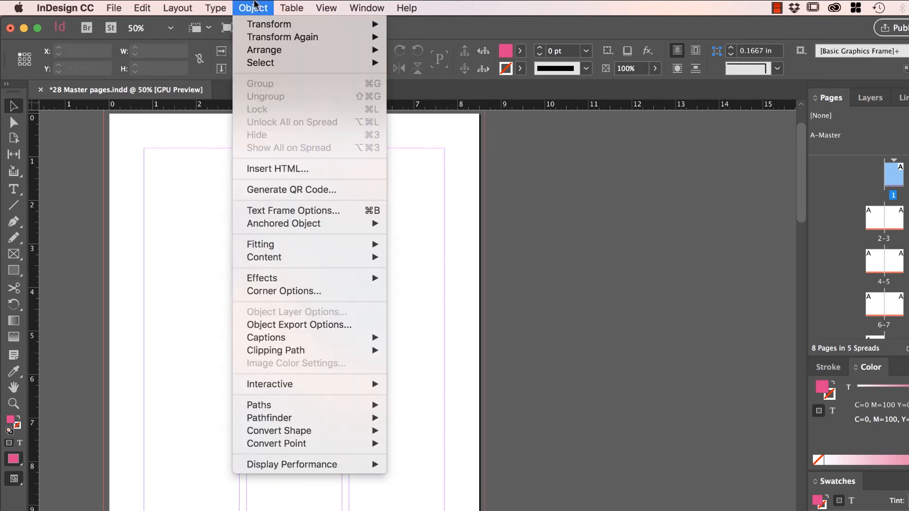
left_click(177, 8)
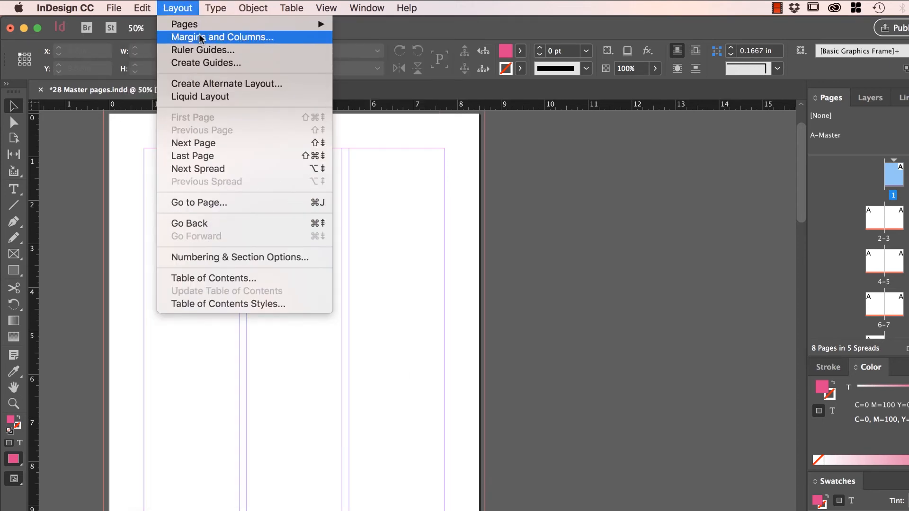
left_click(221, 37)
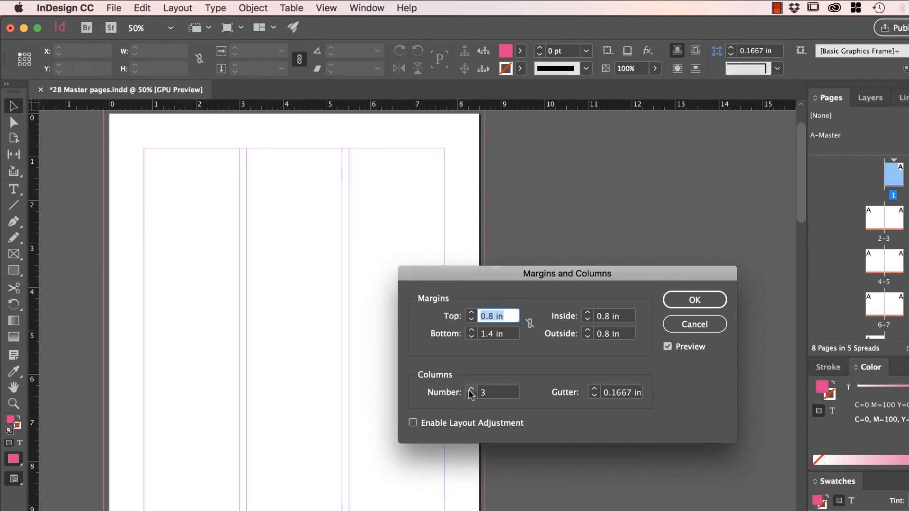
left_click(694, 299)
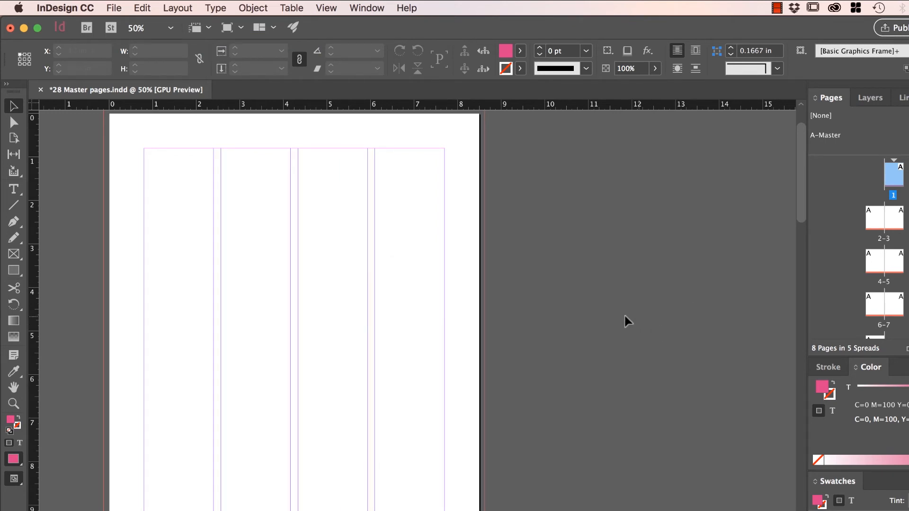
left_click(883, 217)
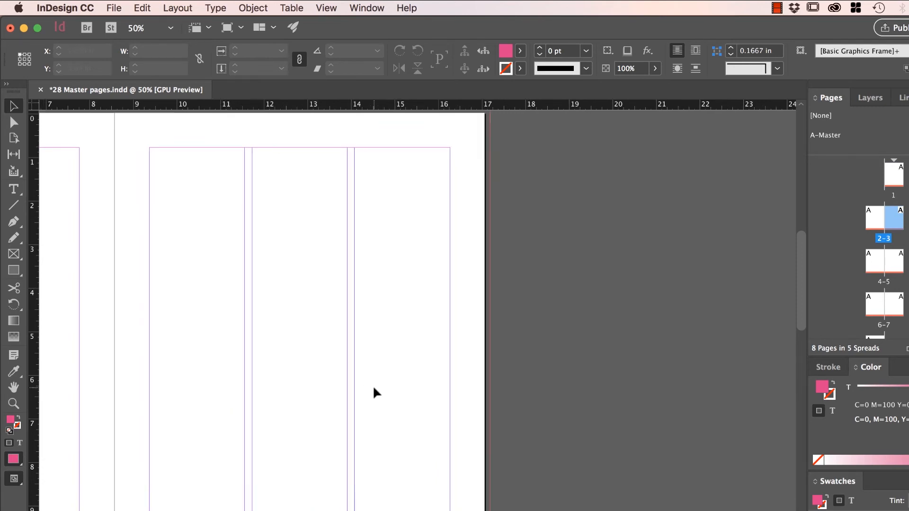
scroll("left", 3)
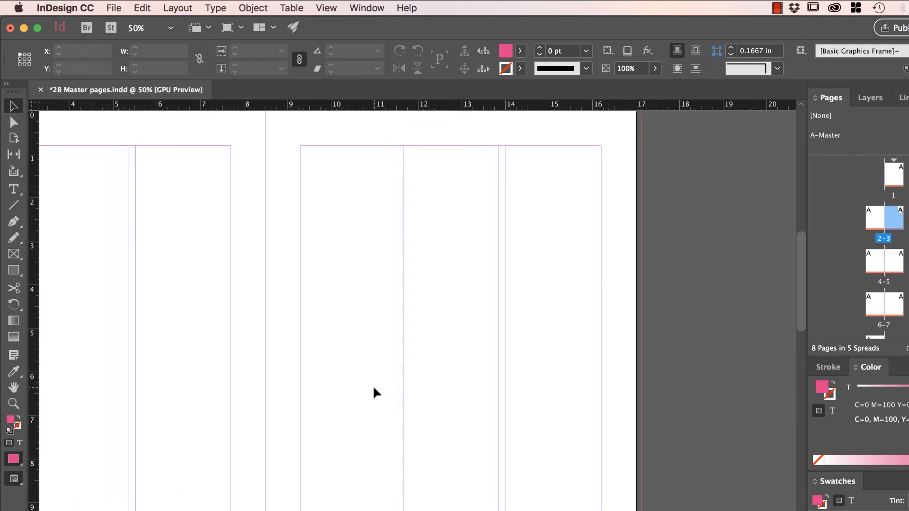
scroll("down", 3)
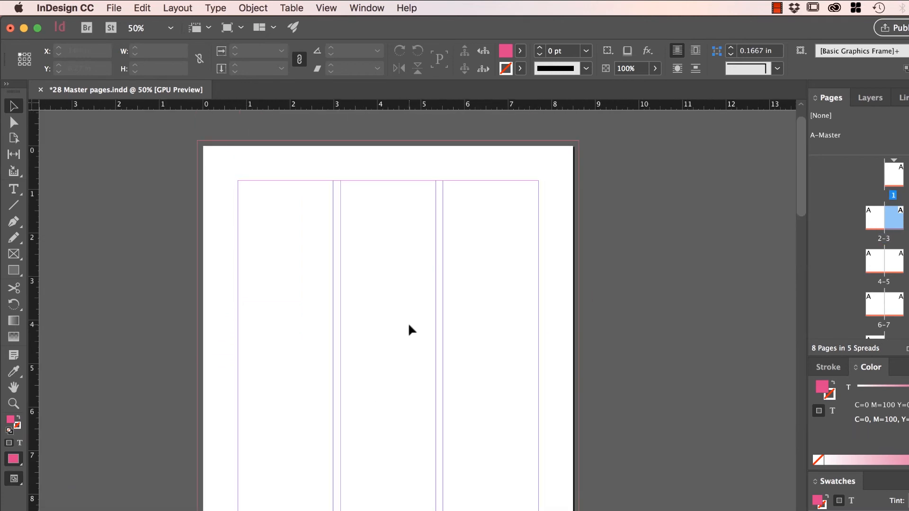
mouse_move(550, 181)
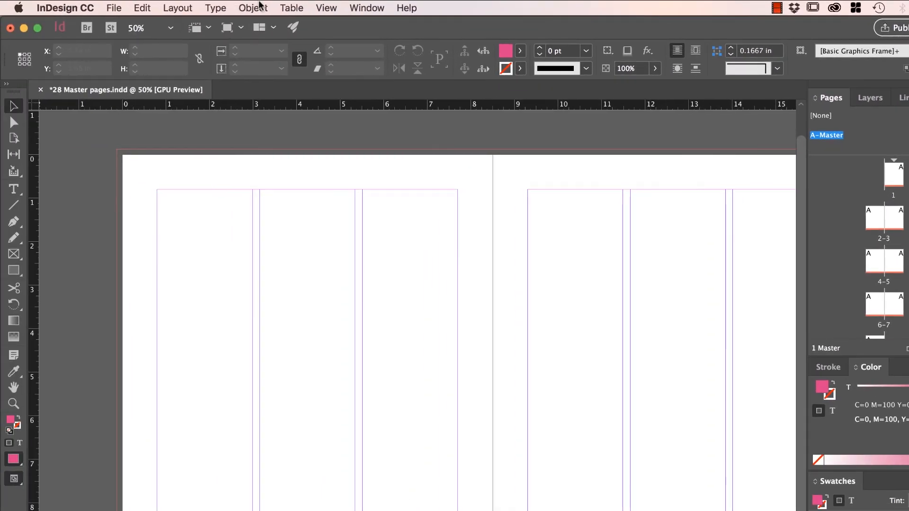
- Open the master's Margins and Columns settings and raise the column count to four
left_click(178, 8)
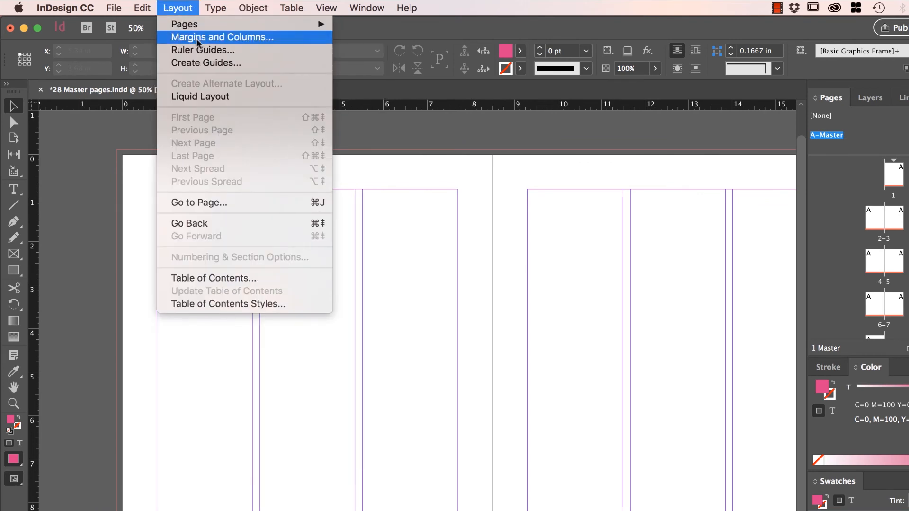
left_click(222, 36)
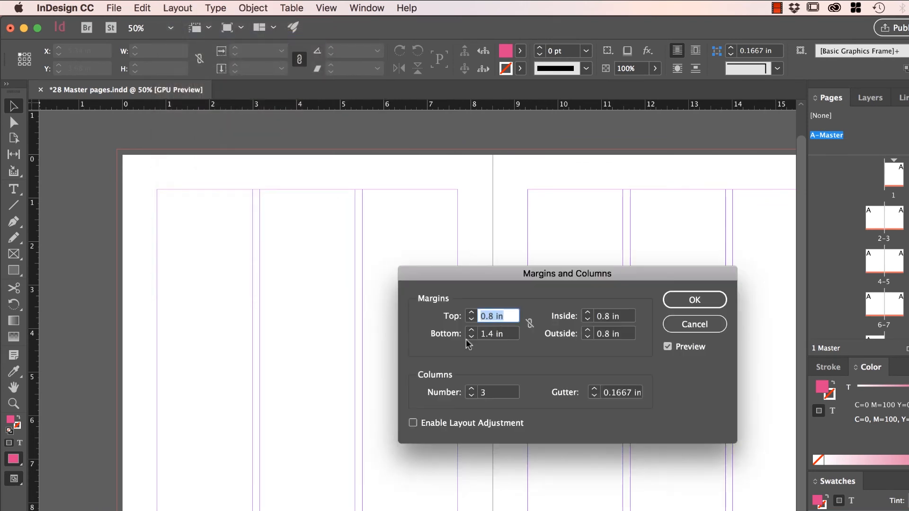
left_click(470, 388)
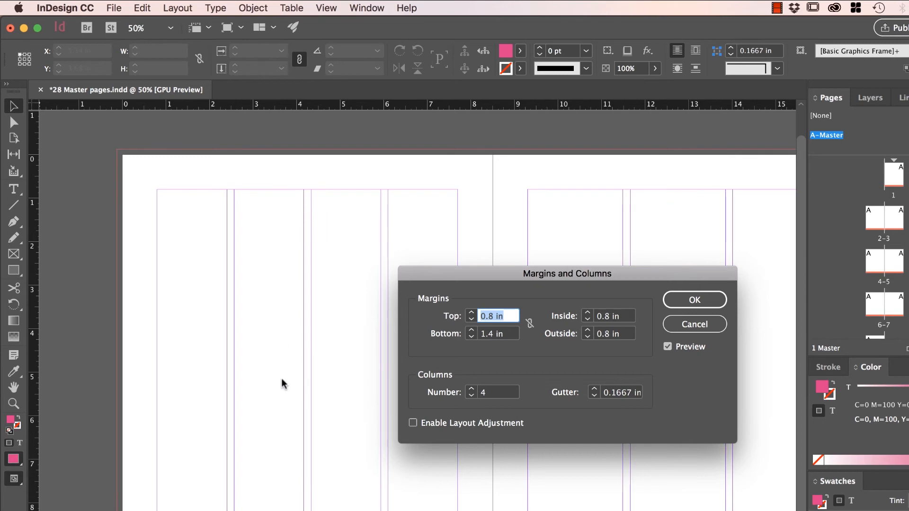
left_click(694, 300)
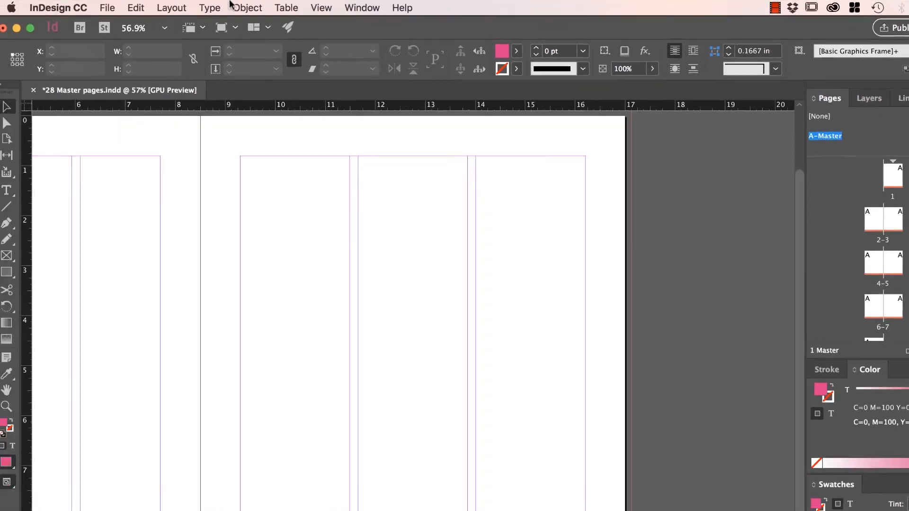
- Apply four columns to A-Master and view spread 2–3 to confirm the inherited columns
left_click(178, 7)
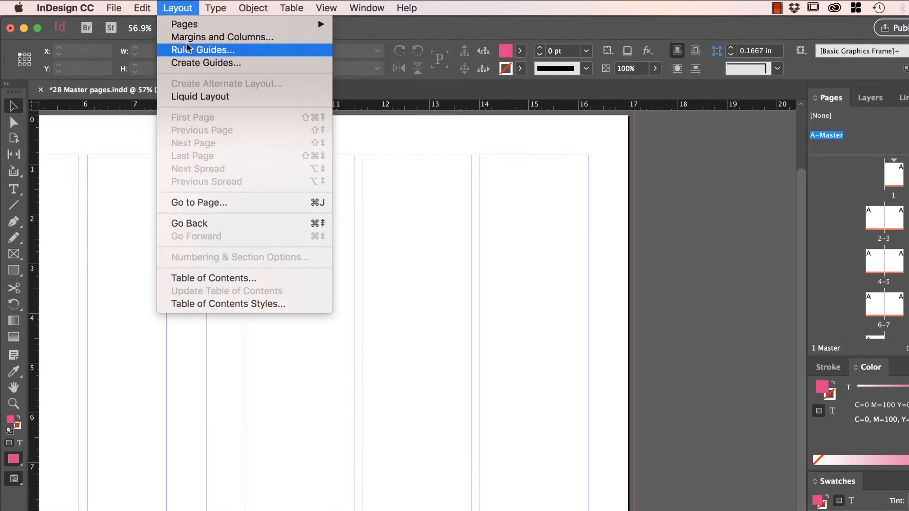
left_click(221, 37)
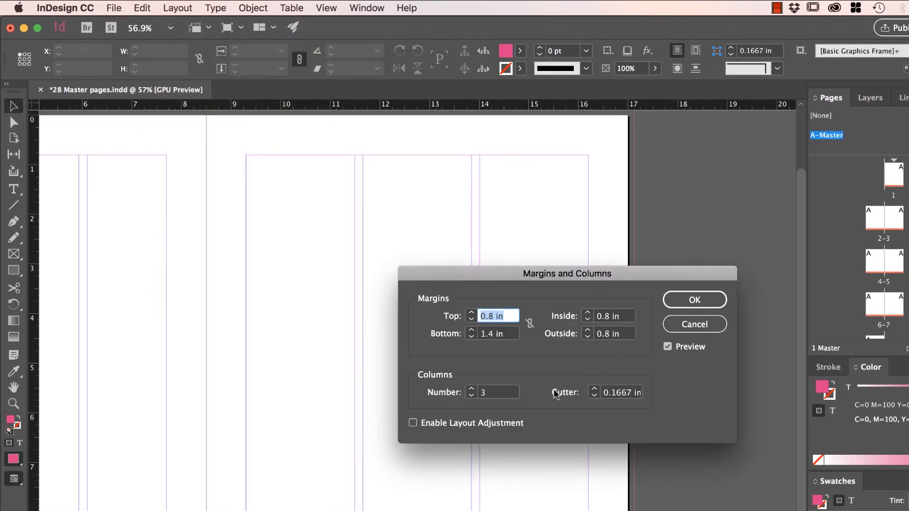
left_click(694, 299)
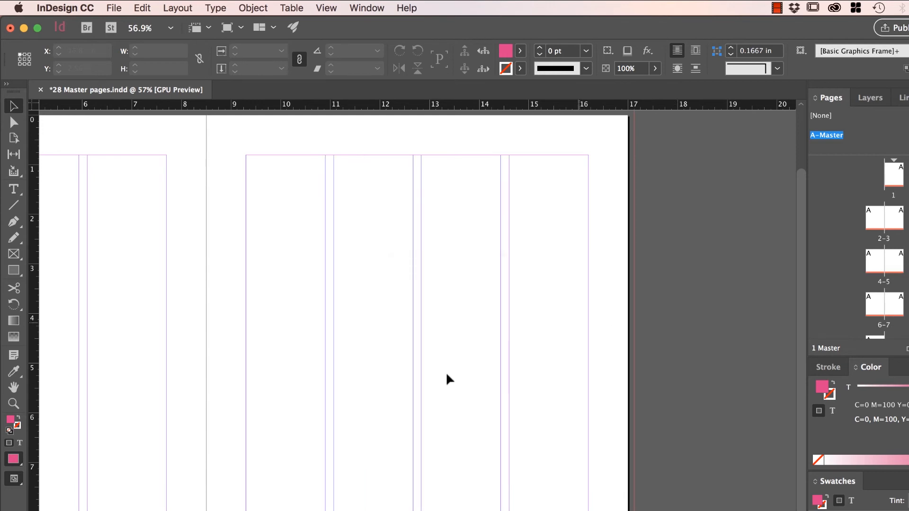
double_click(885, 174)
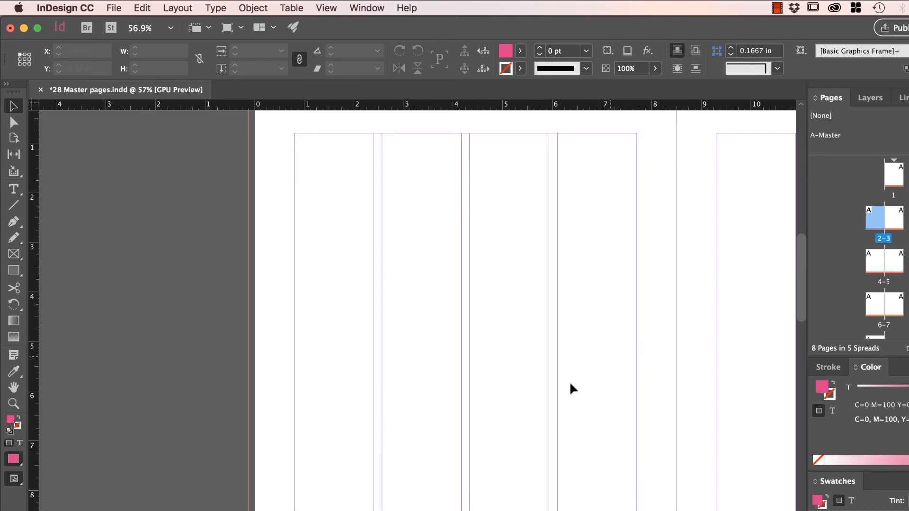
mouse_move(581, 379)
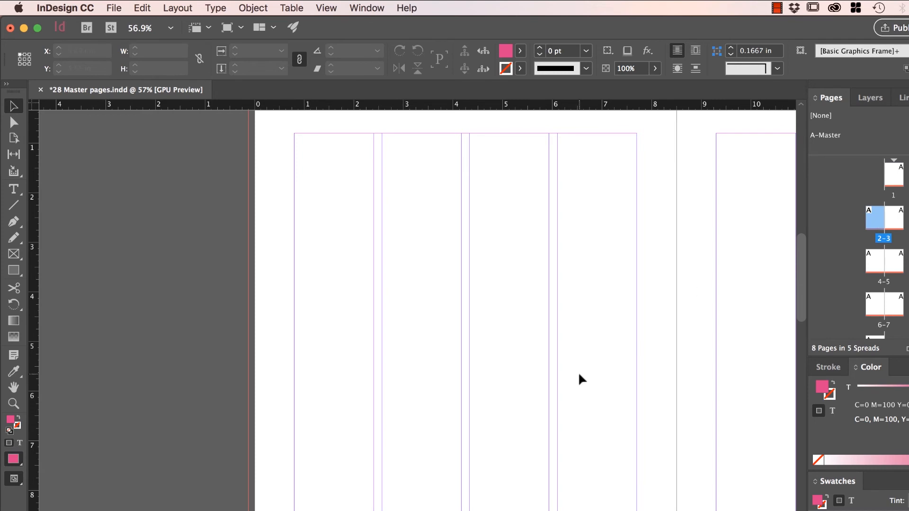